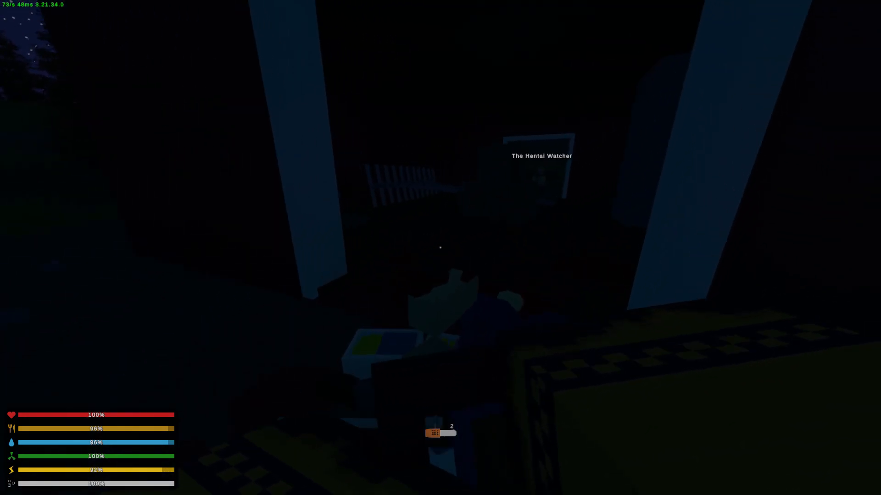
mouse_move(440, 247)
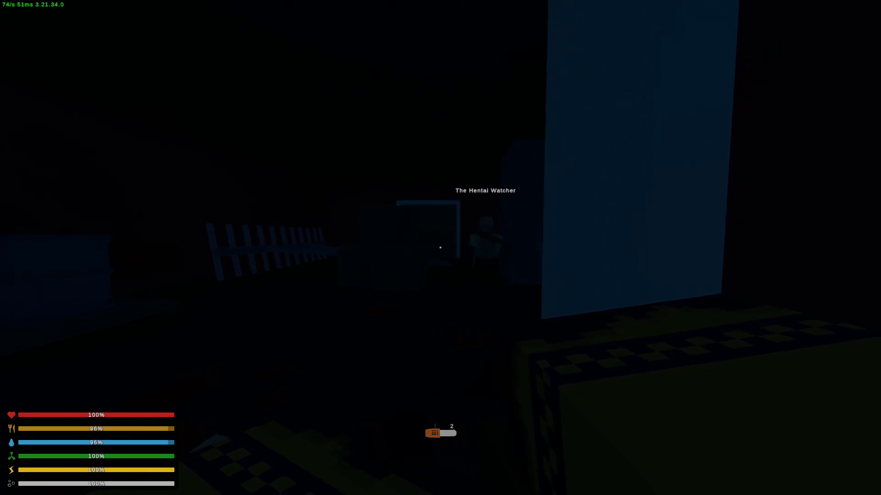
Bring up the inventory (G) showing the nearby clothing, two rifles and ammunition
key("g")
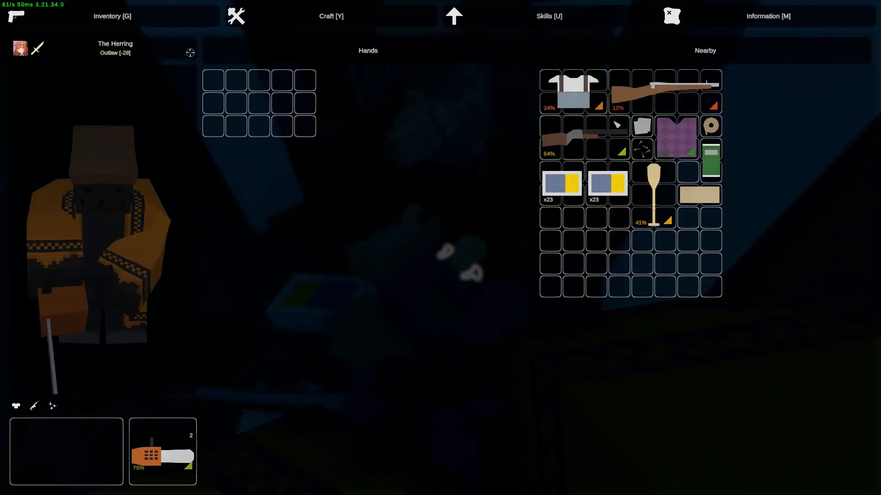